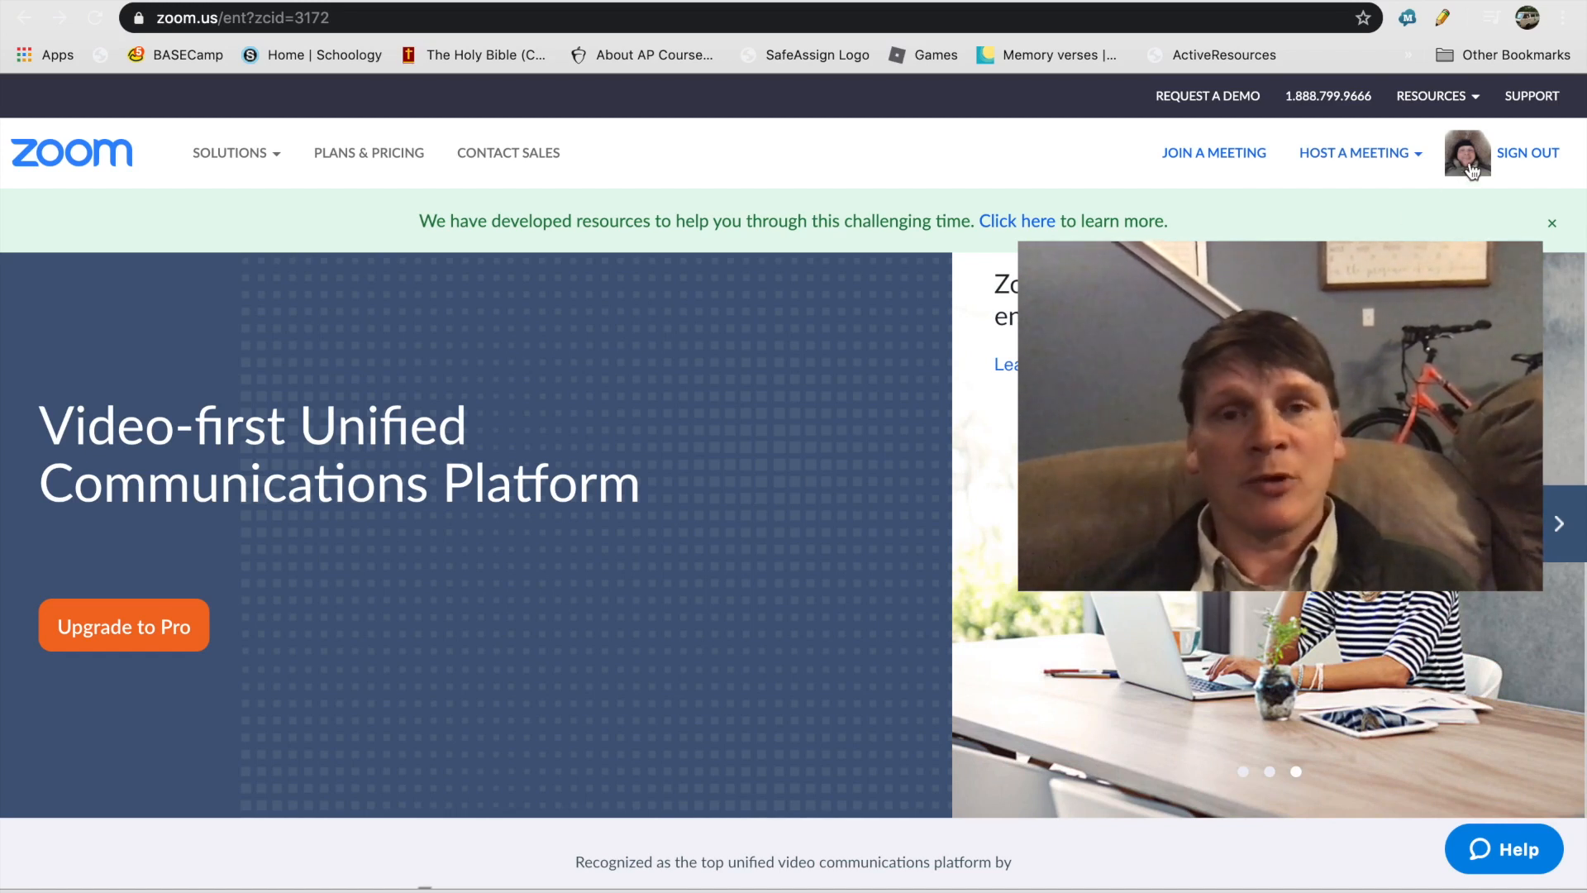
# Step: Go from the Zoom home page to the account profile and load the settings page
pyautogui.click(1467, 154)
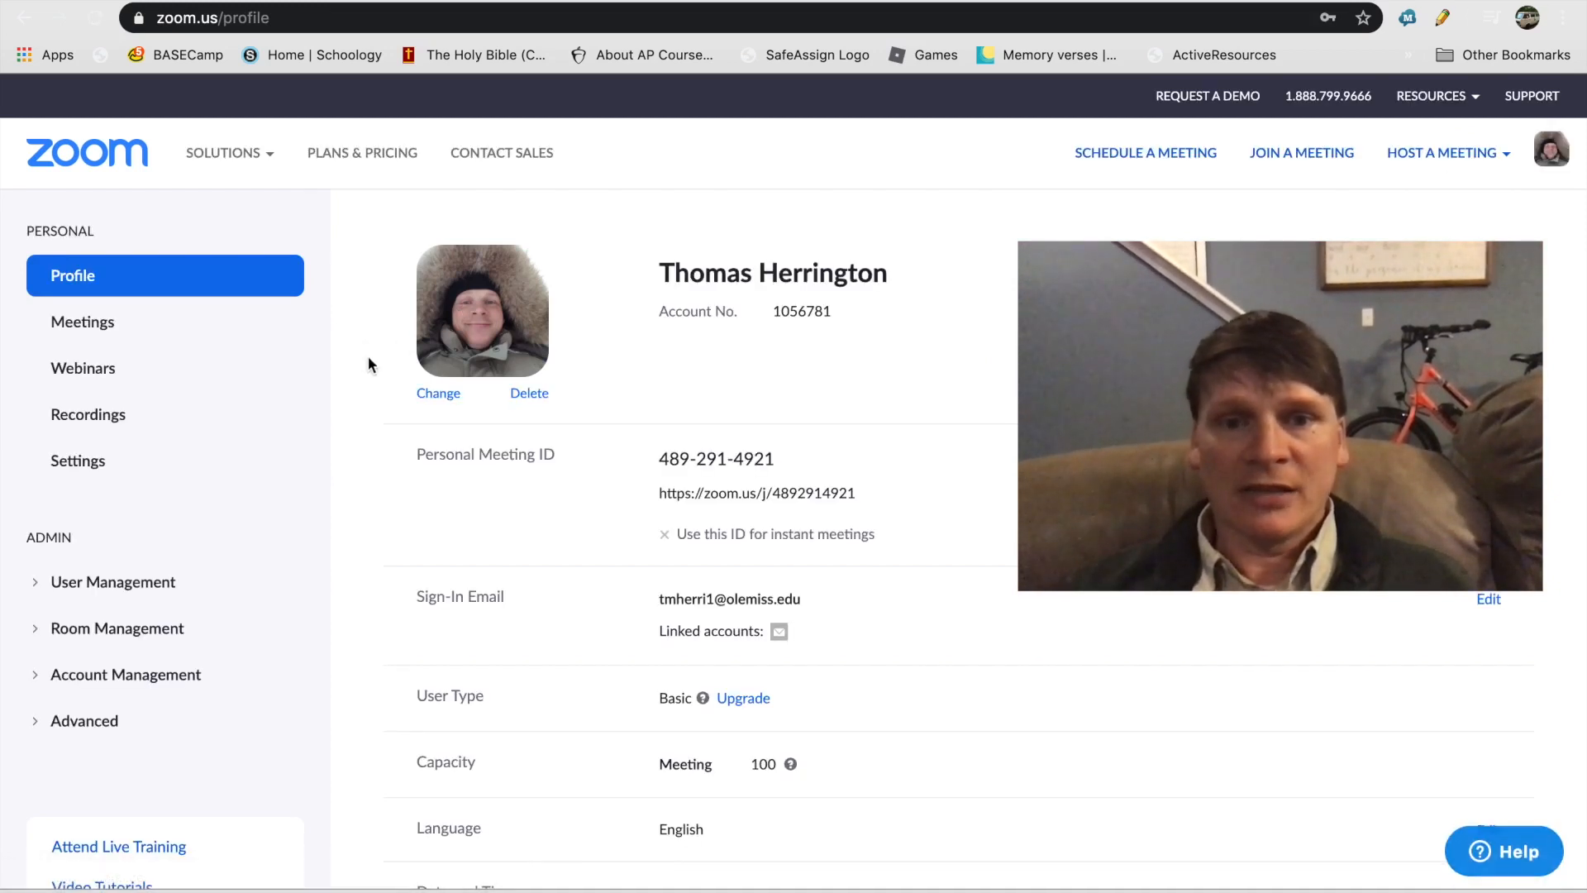
pyautogui.scroll(-3)
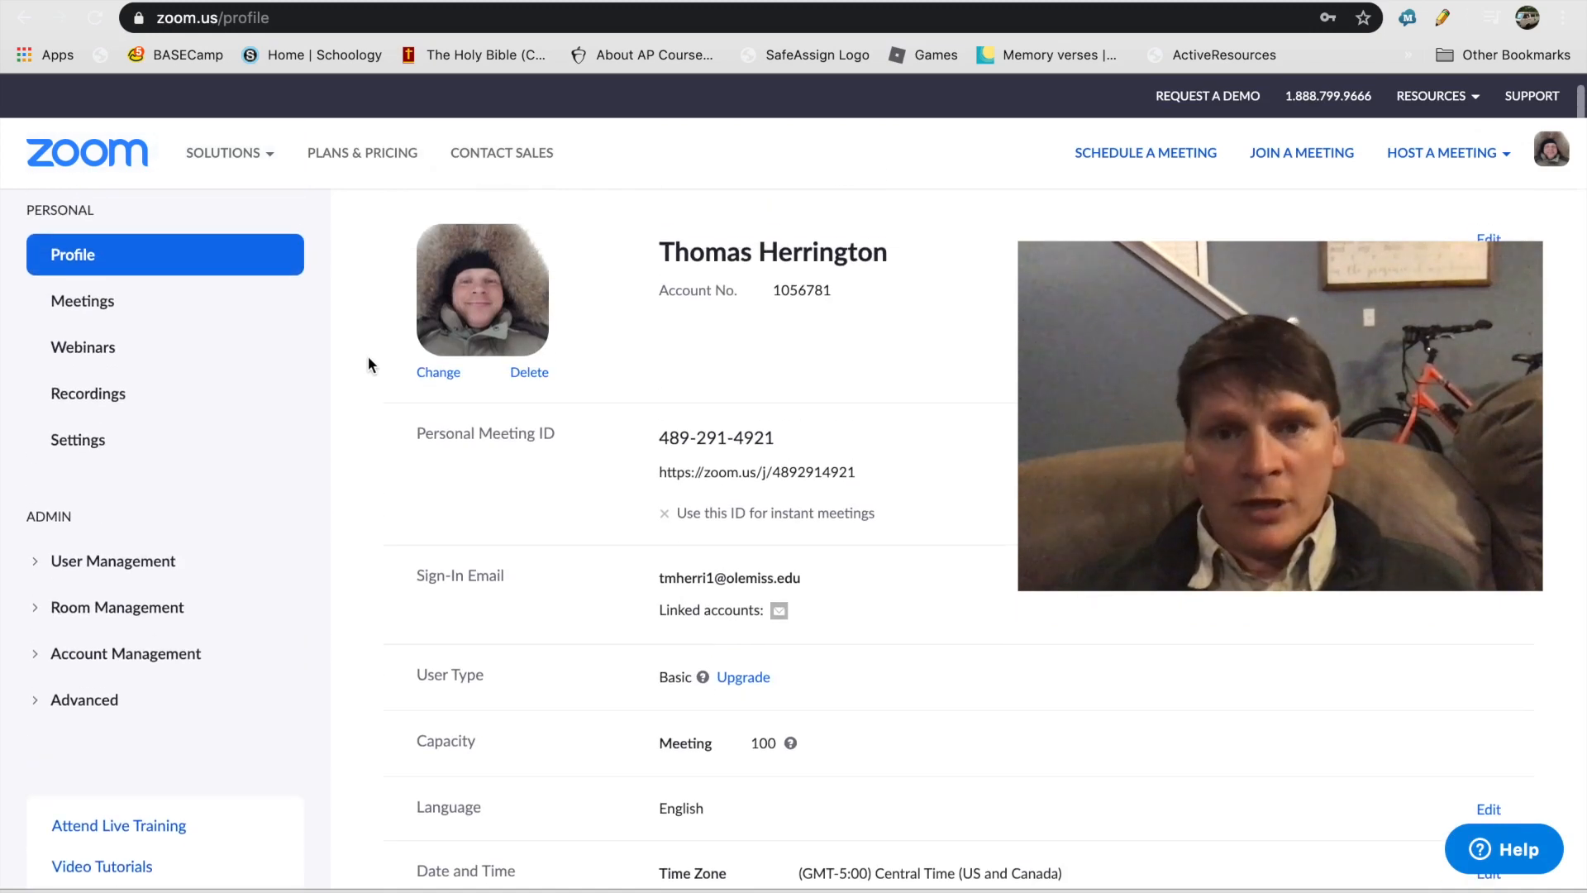
pyautogui.click(78, 440)
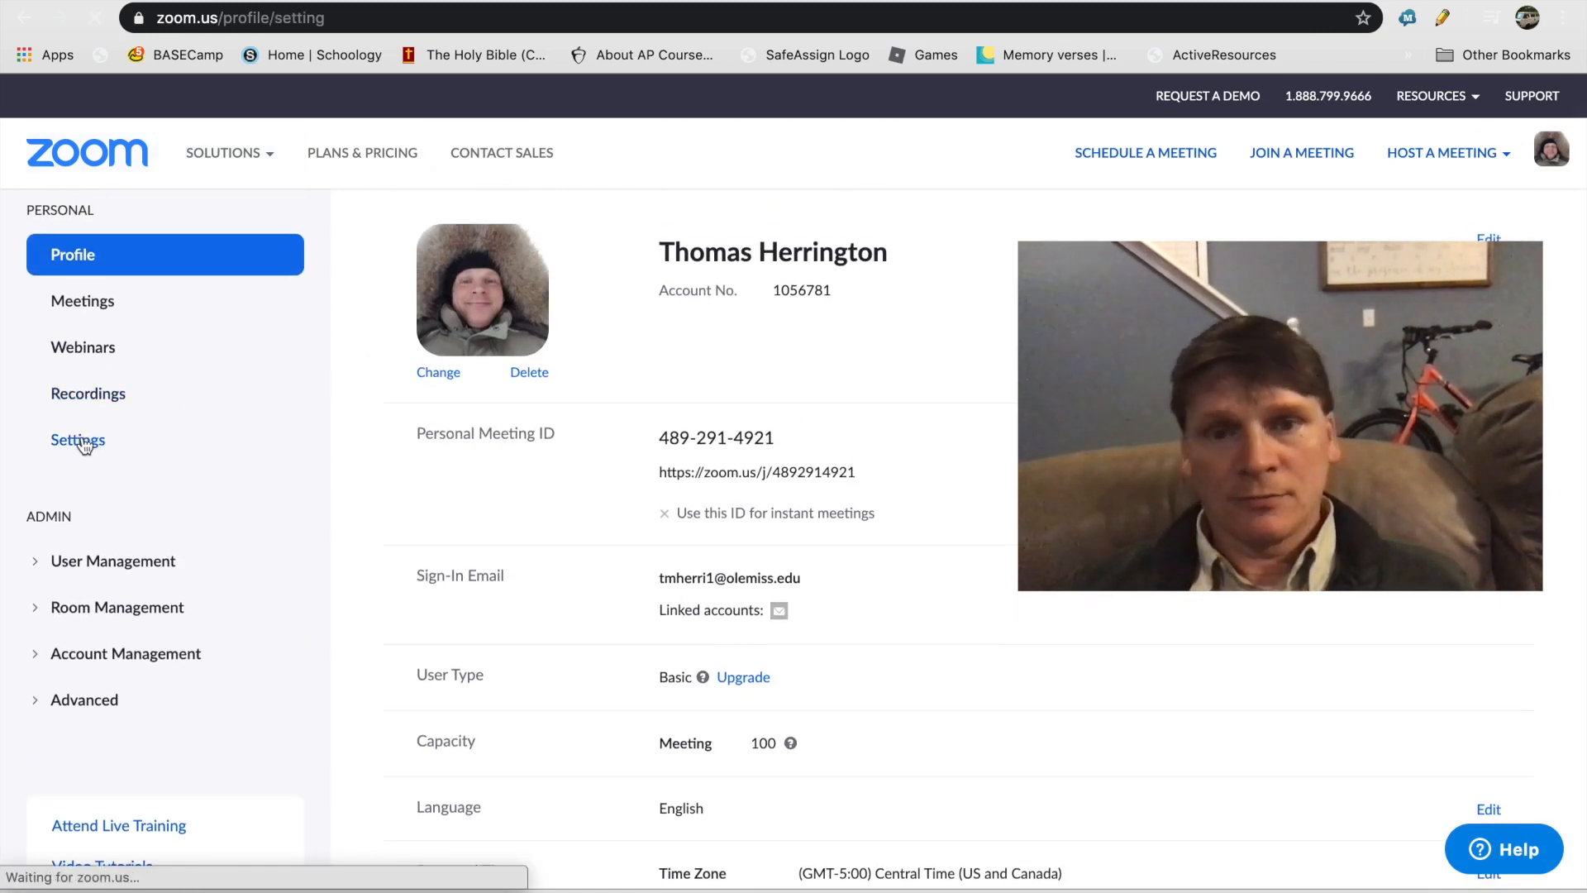
# Step: Review In Meeting (Basic) with Auto saving chats on, then switch away from the browser
pyautogui.click(77, 440)
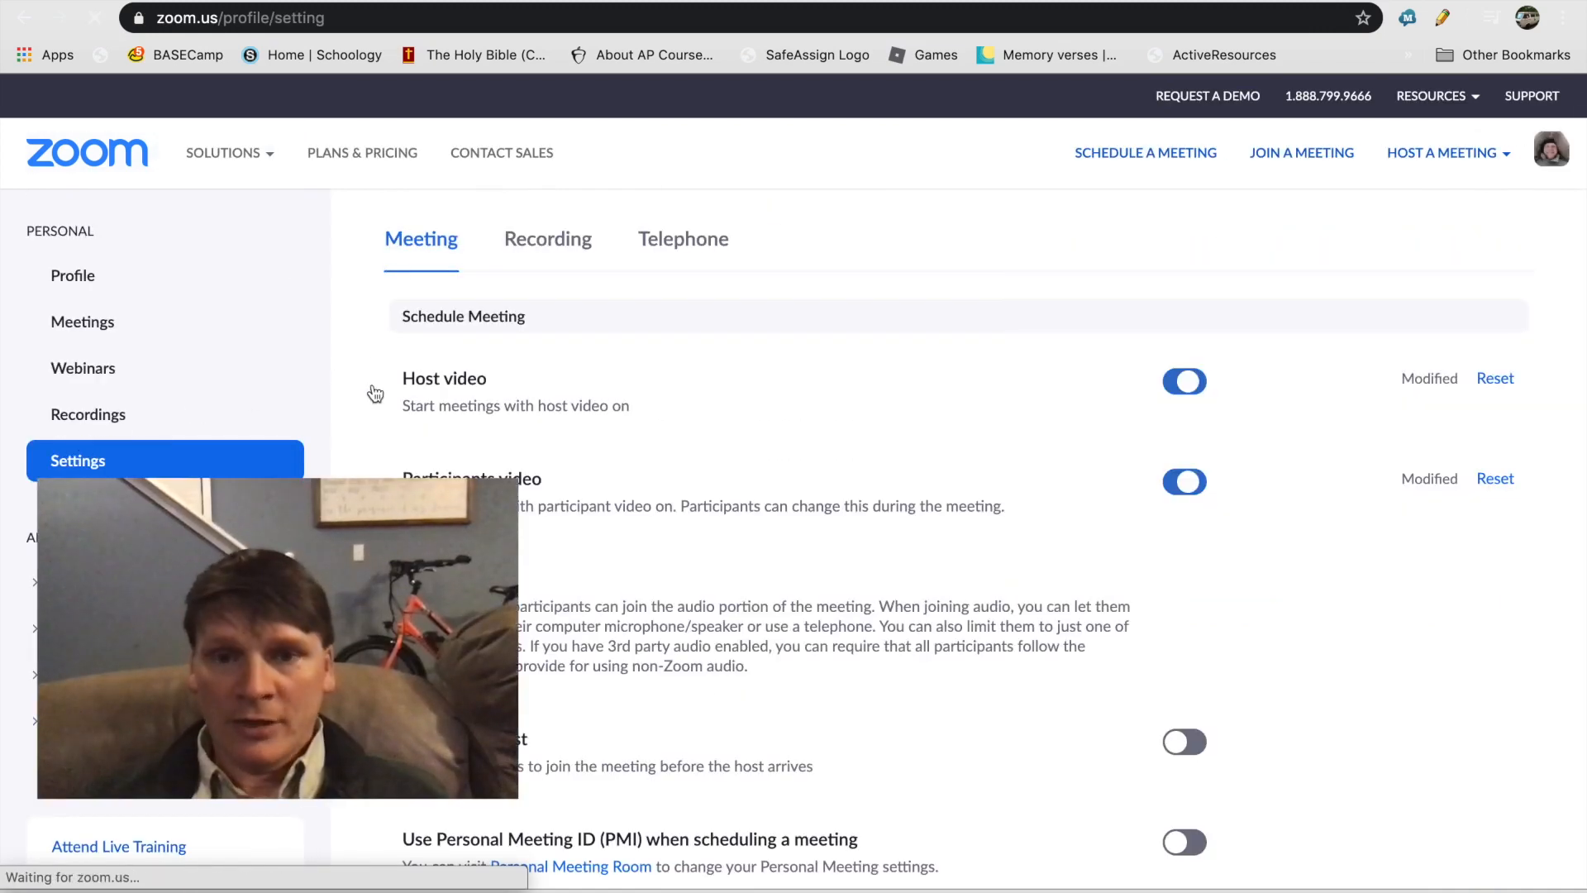
pyautogui.scroll(-3)
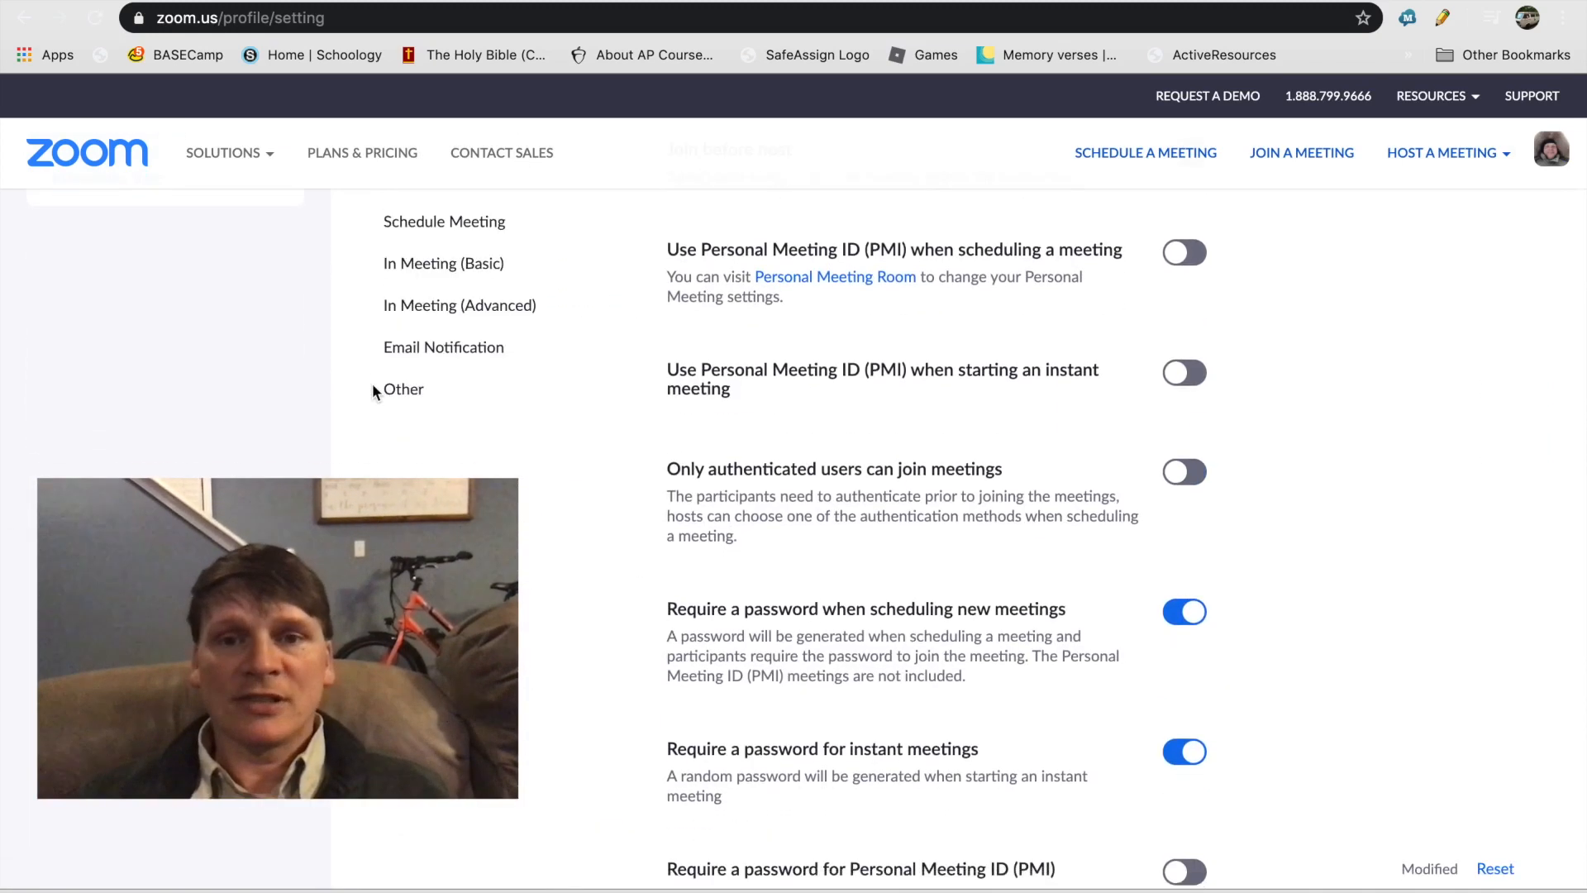
pyautogui.scroll(-3)
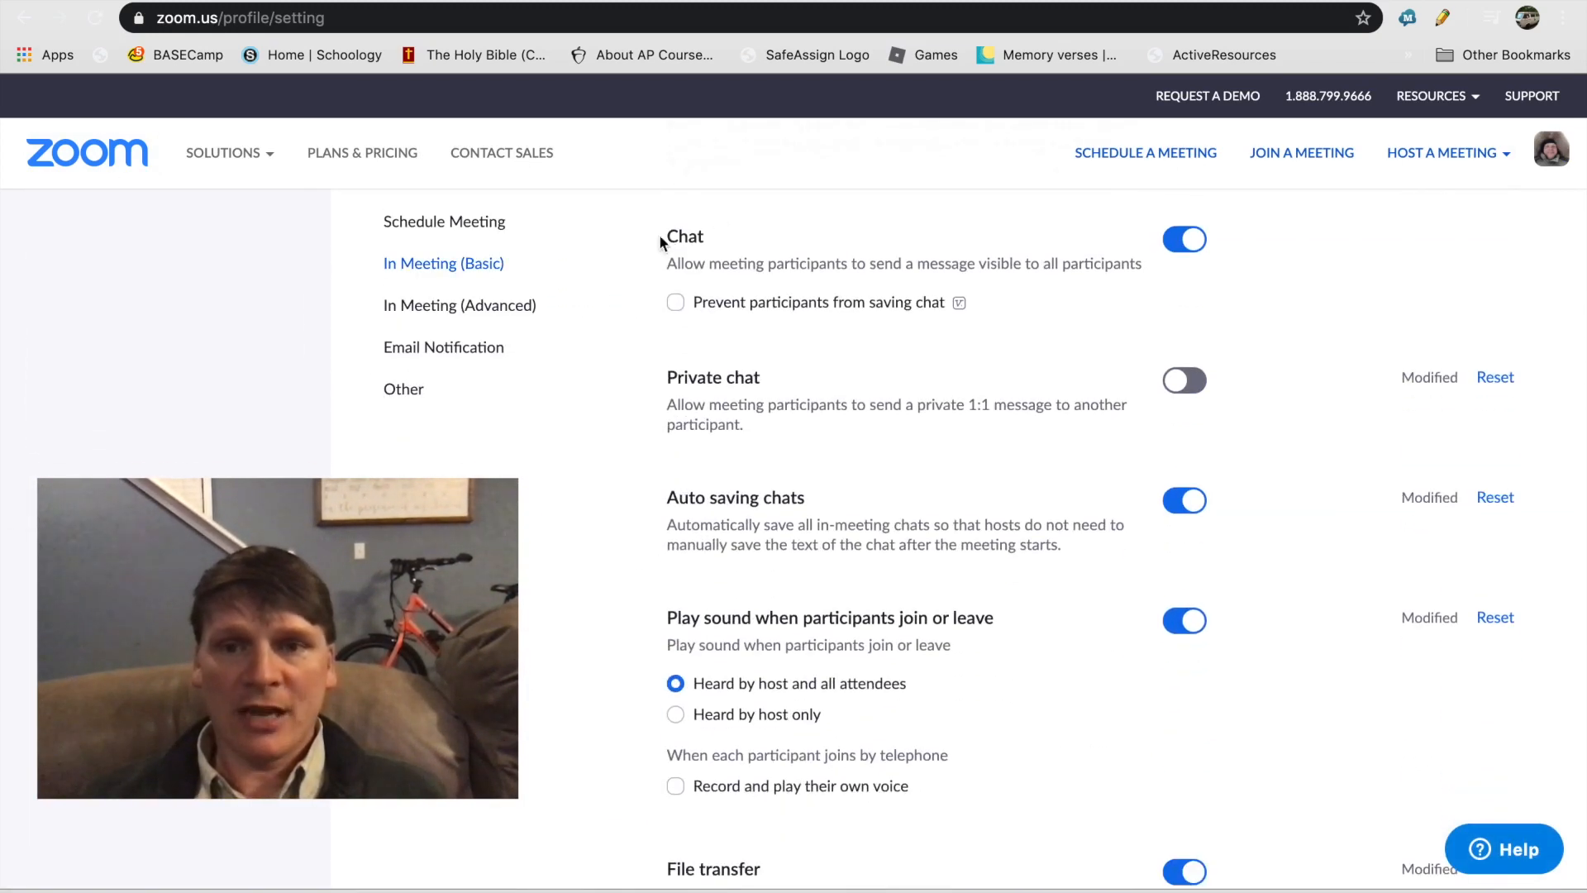
pyautogui.moveTo(711, 282)
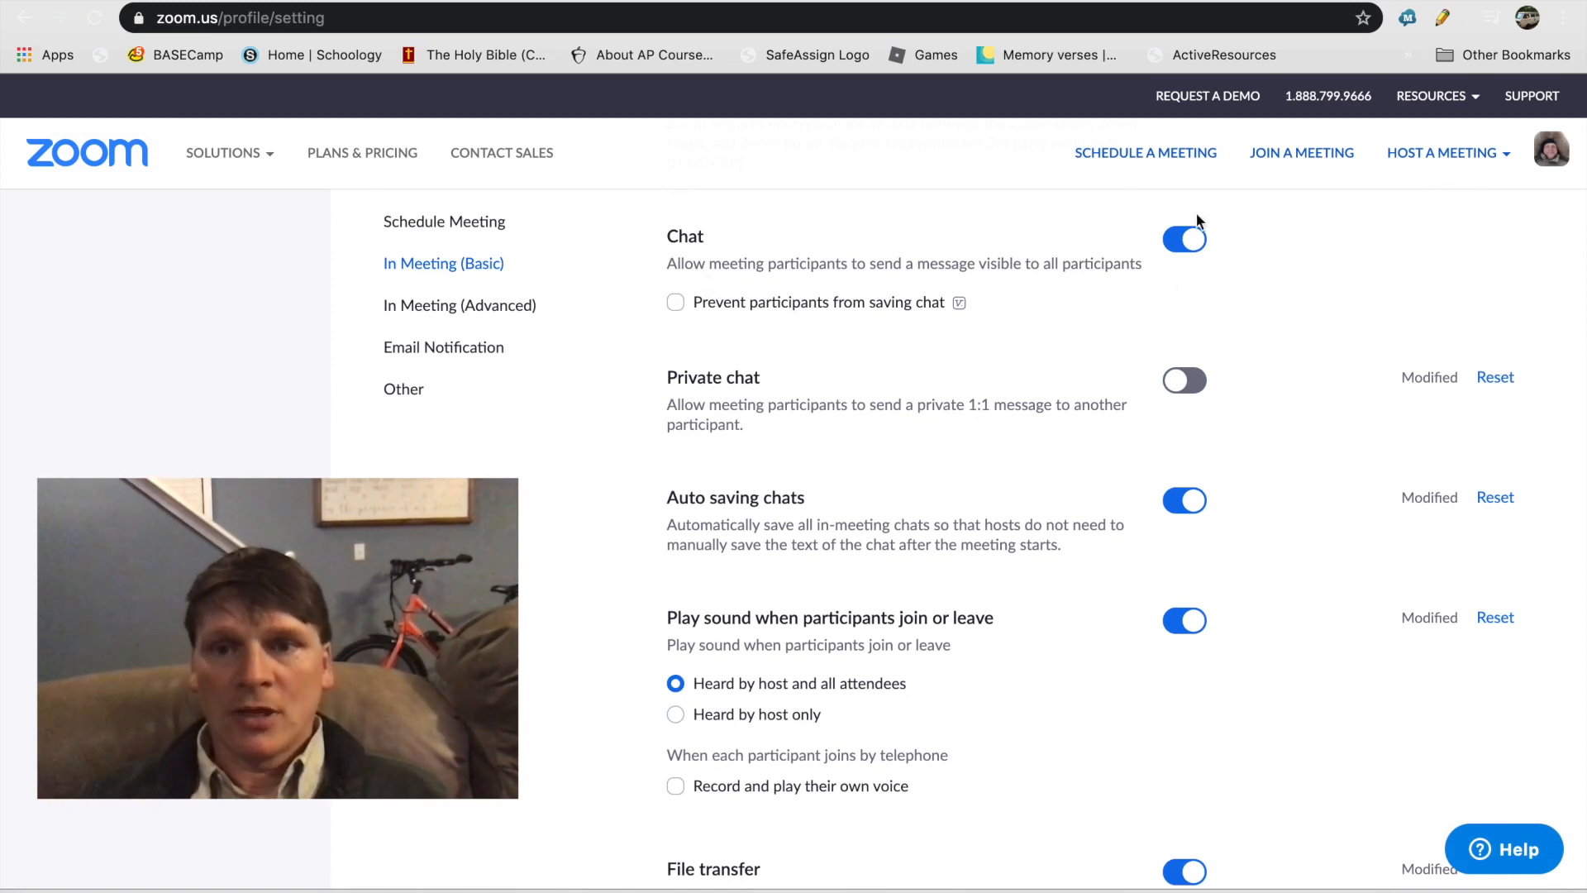
pyautogui.moveTo(1184, 255)
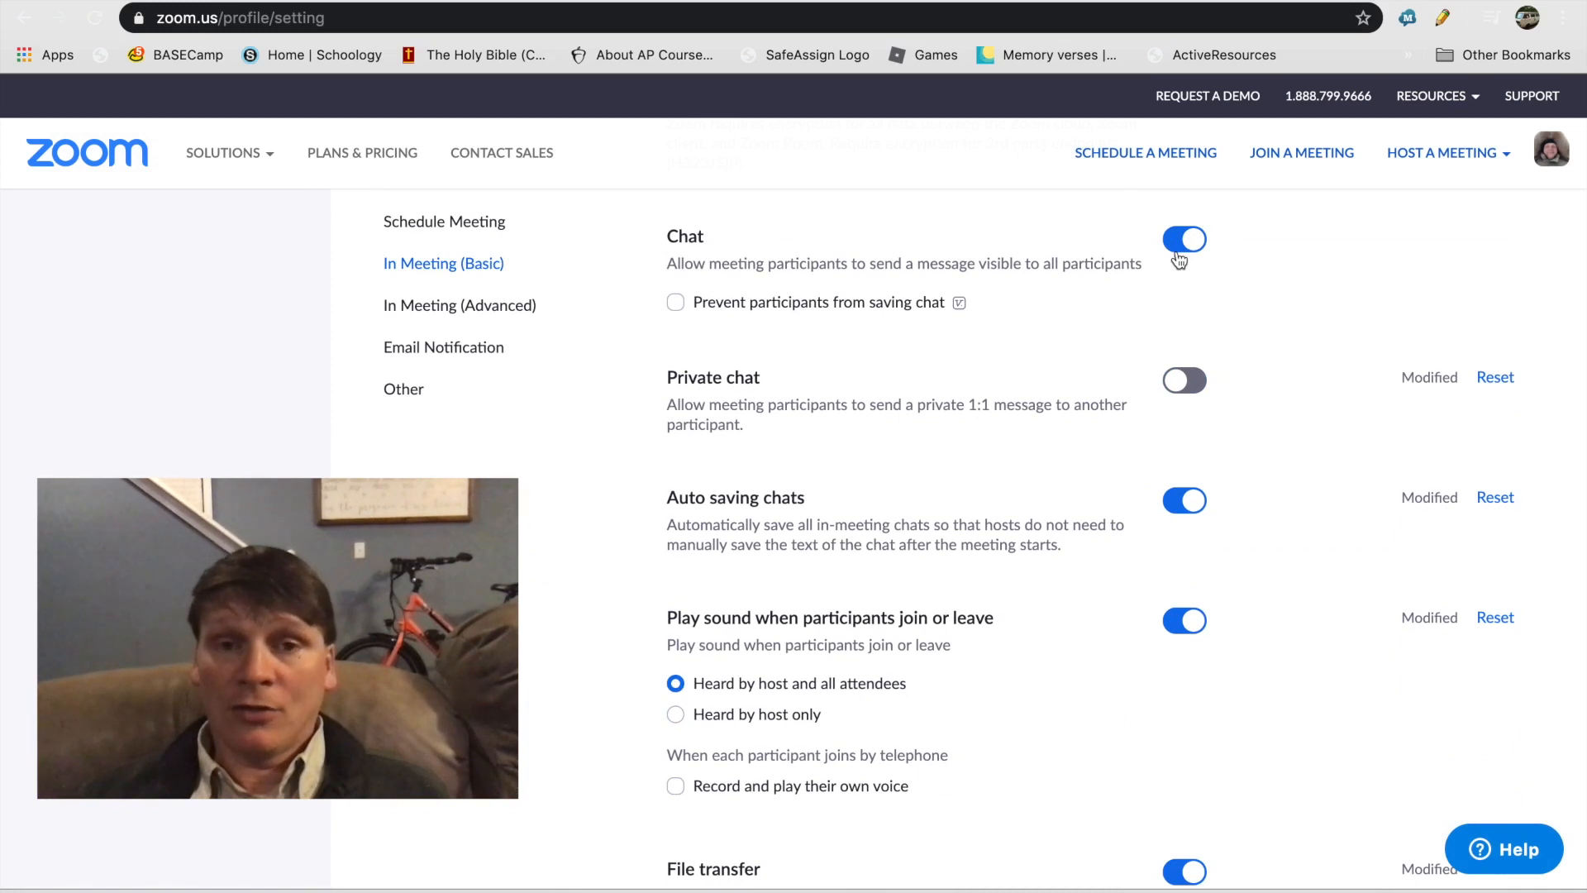
pyautogui.moveTo(1235, 414)
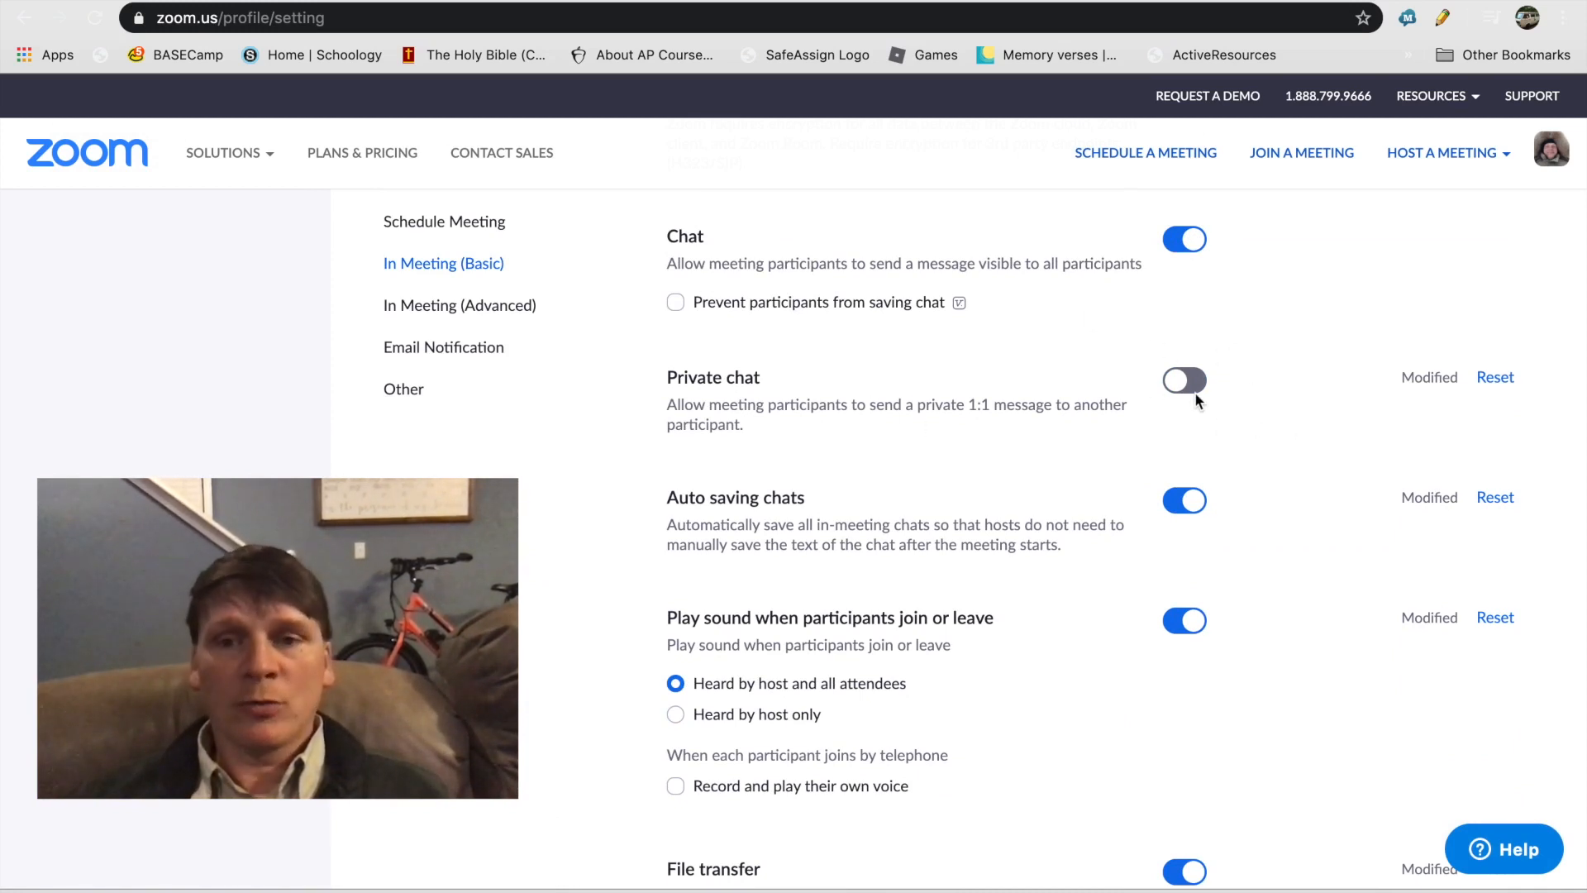
pyautogui.moveTo(655, 494)
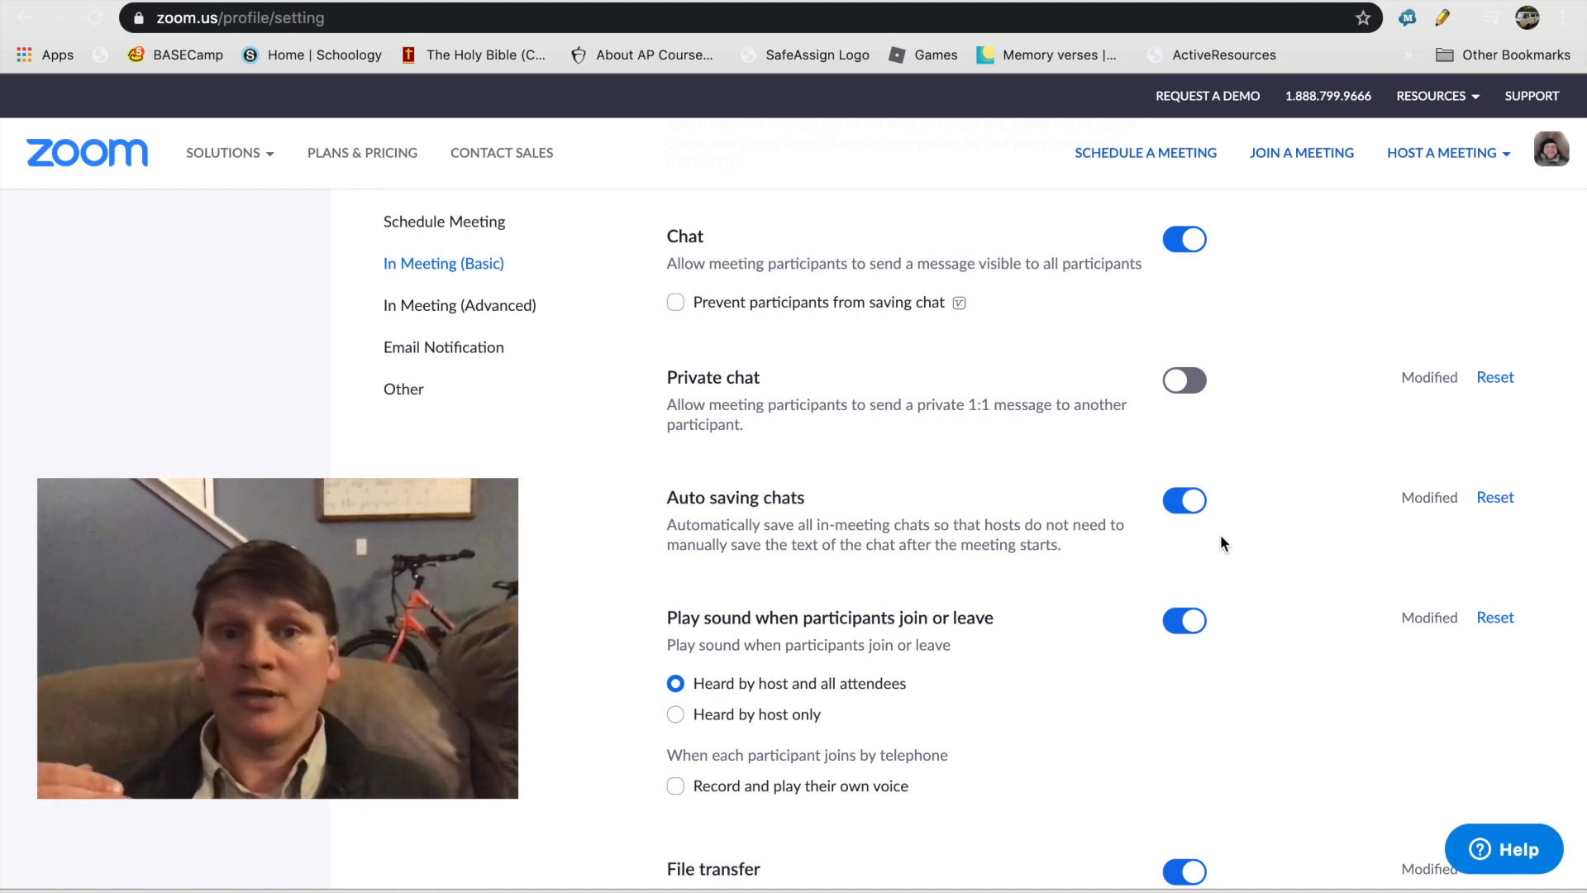
pyautogui.moveTo(1230, 569)
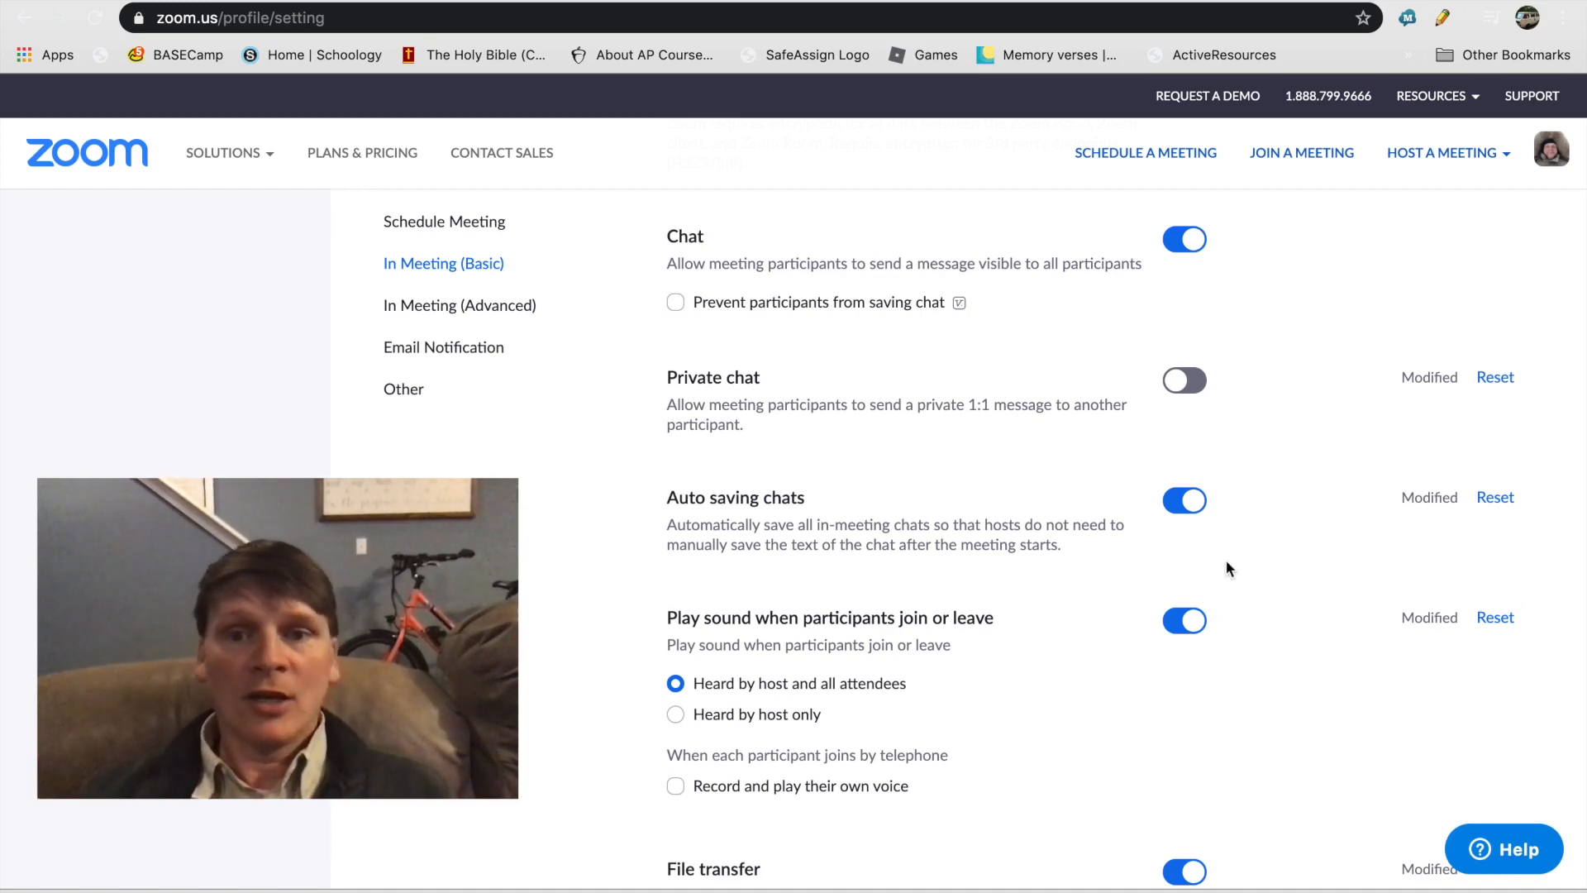
pyautogui.press('Cmd+Tab')
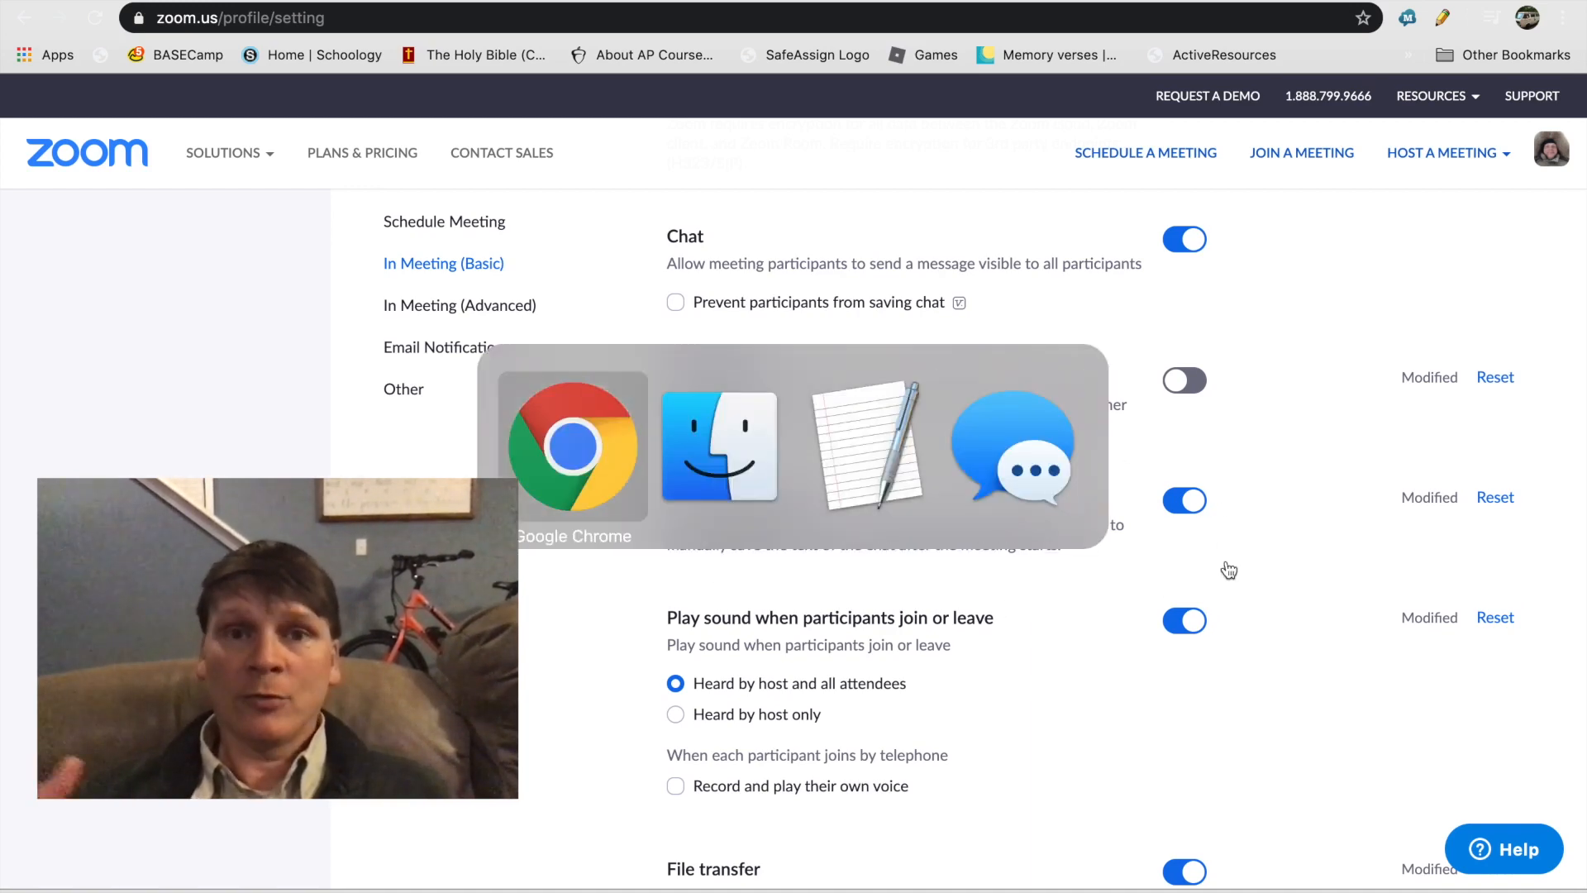
# Step: Bring Finder forward and highlight chat.txt in the 2020-03-20 OSD Zoom How-To folder
pyautogui.click(717, 445)
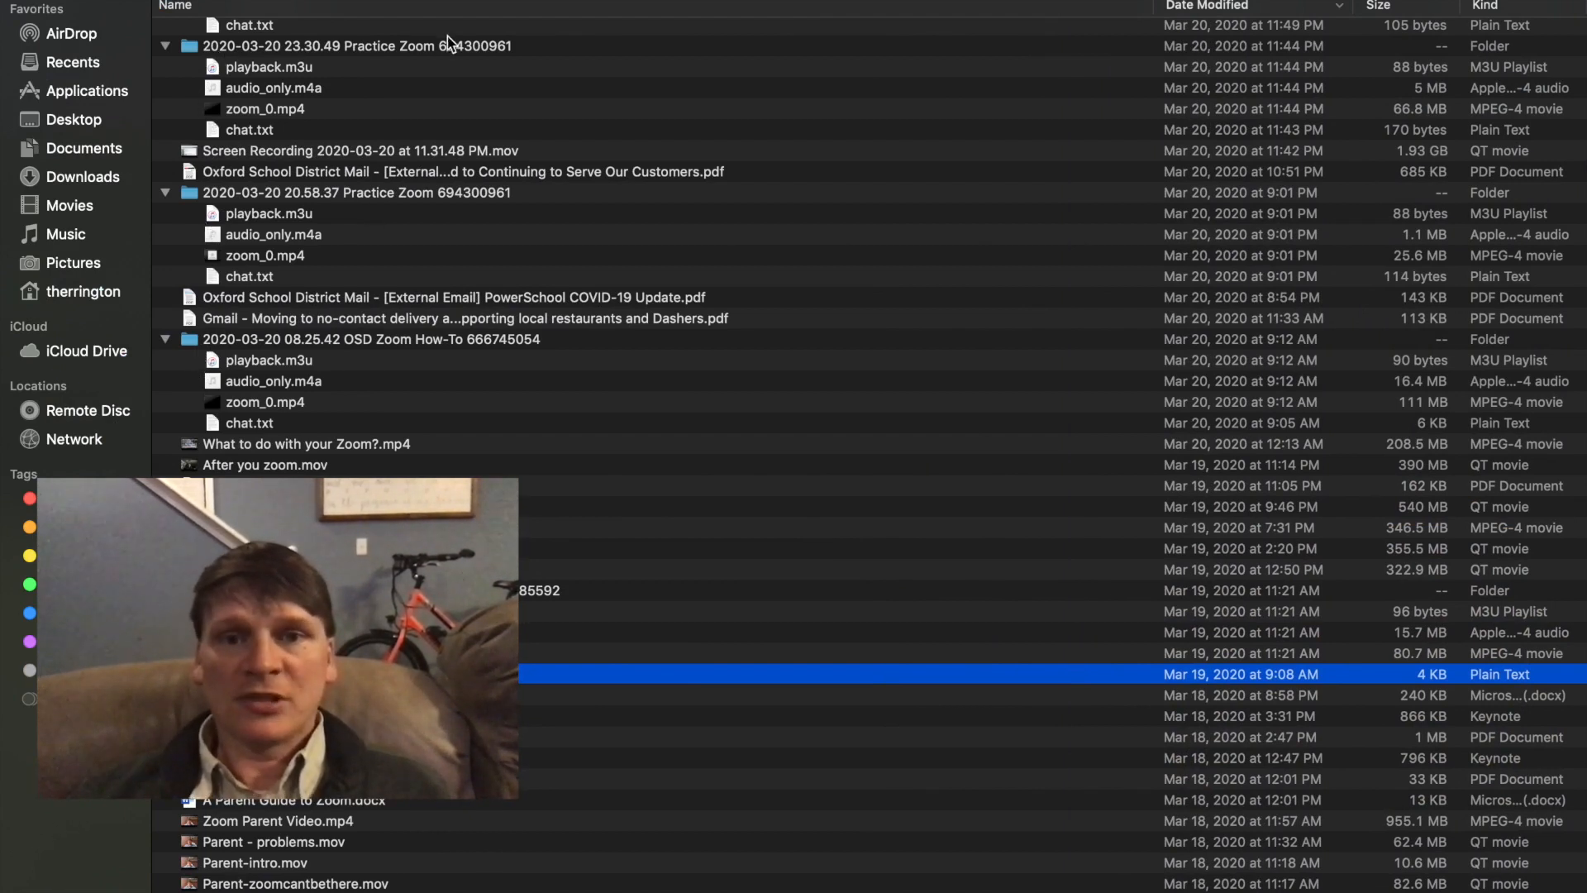
pyautogui.click(248, 129)
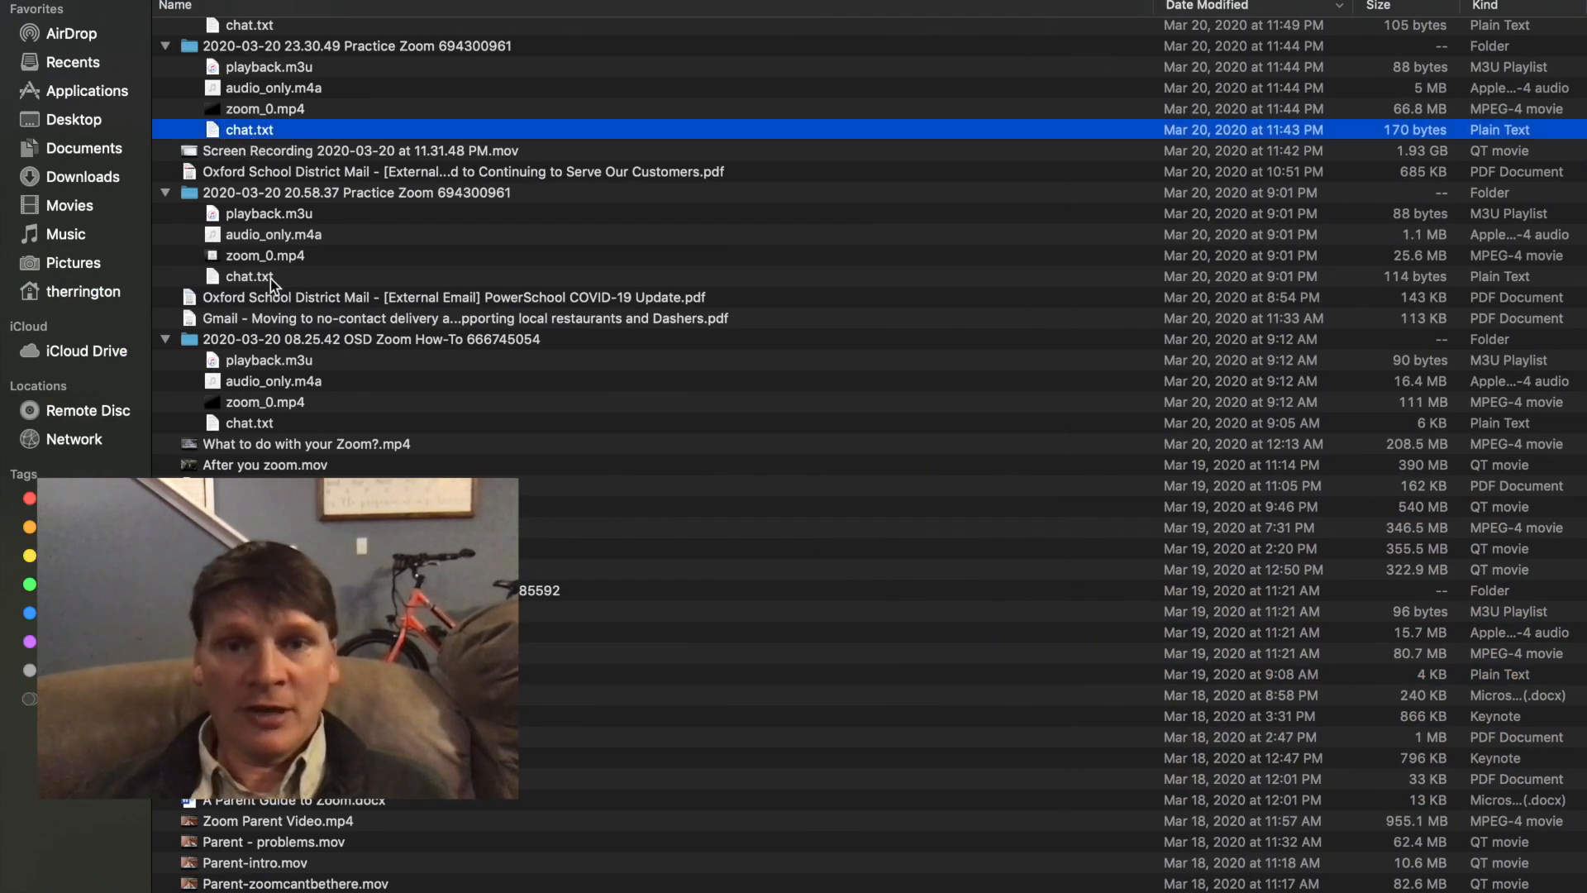
pyautogui.click(248, 423)
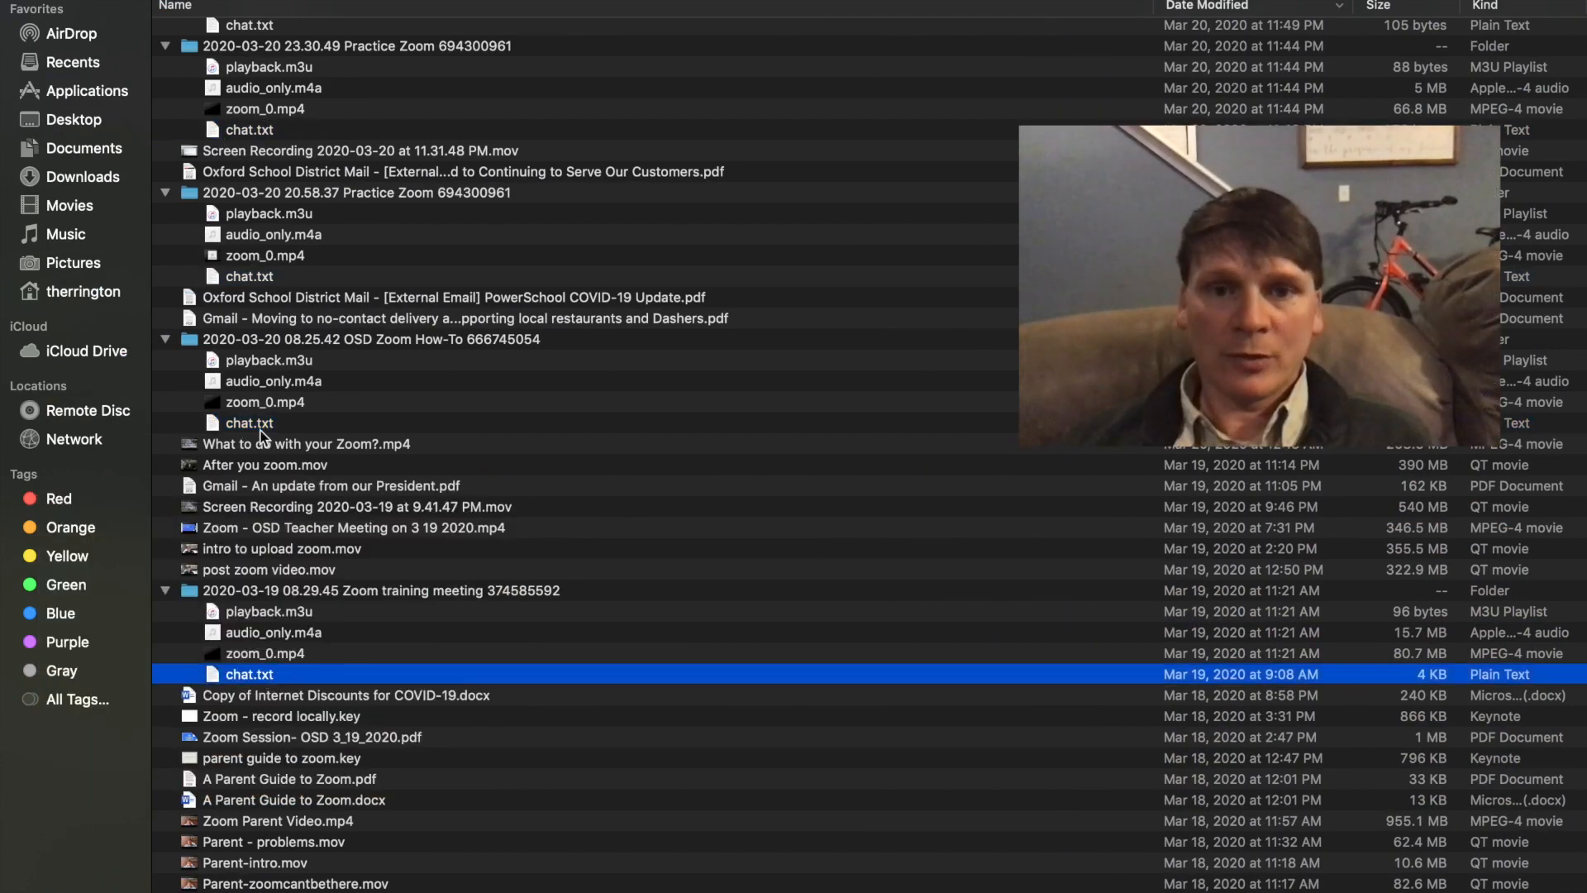
pyautogui.click(248, 423)
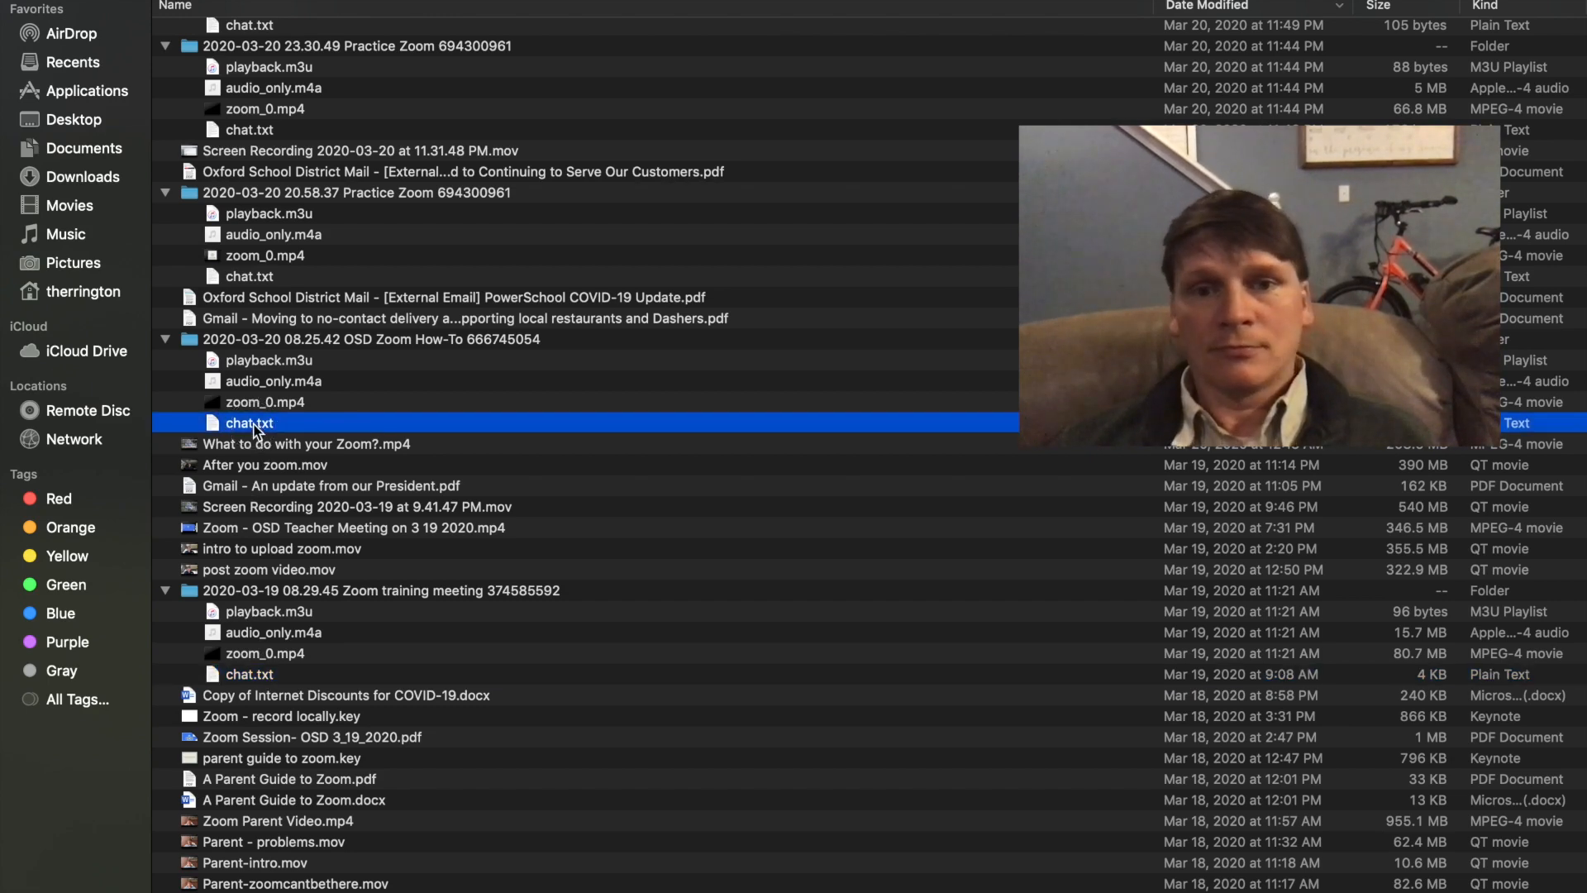
# Step: Open chat.txt in TextEdit and read down through the saved meeting messages
pyautogui.doubleClick(248, 423)
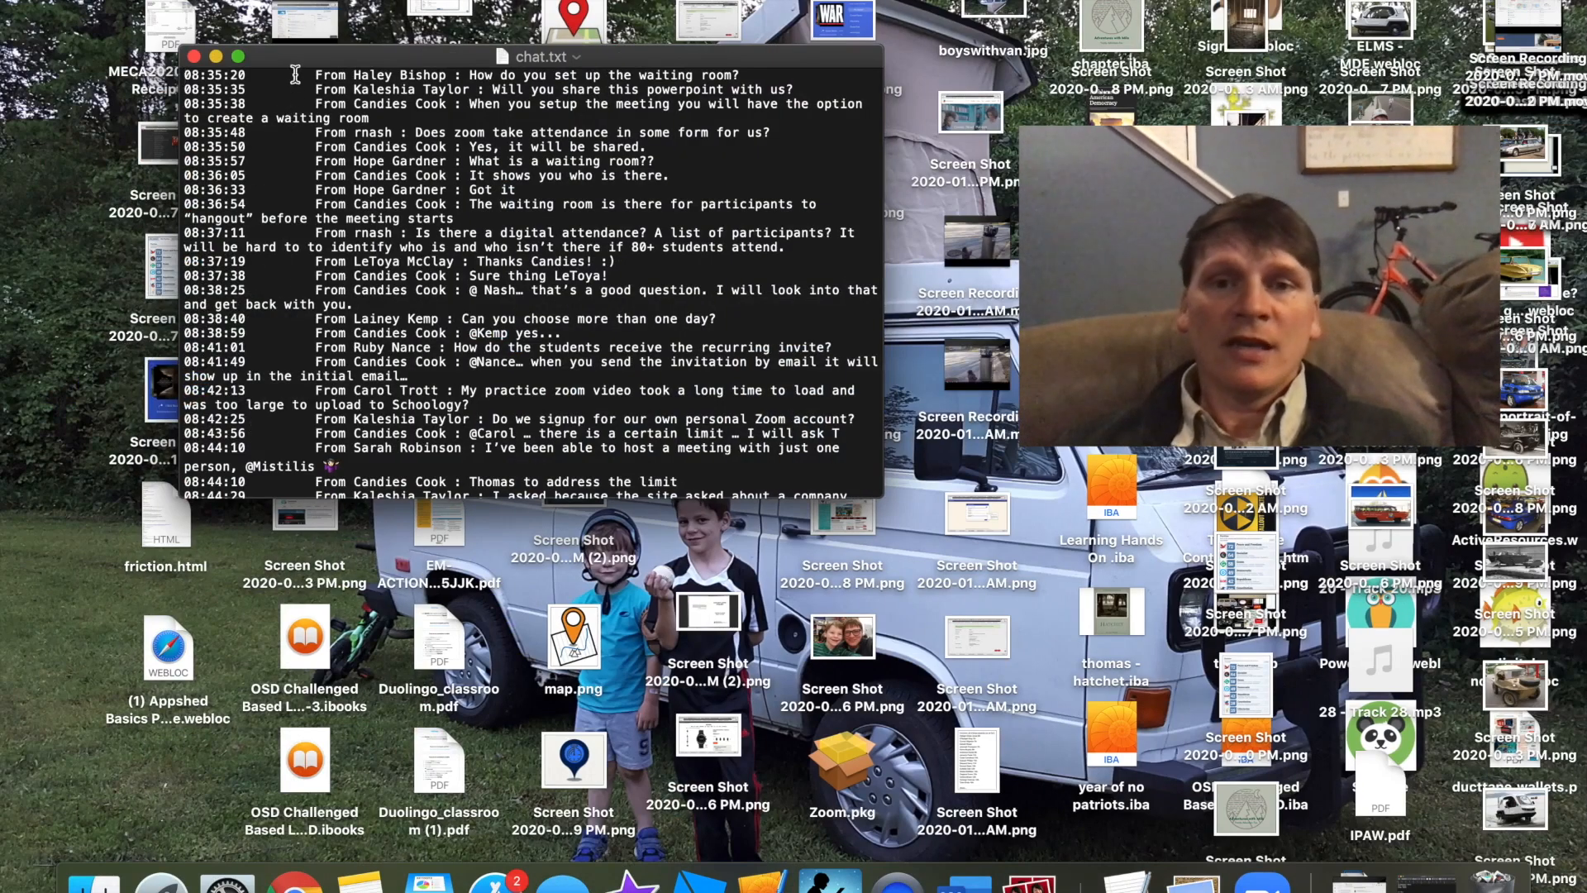
pyautogui.scroll(-3)
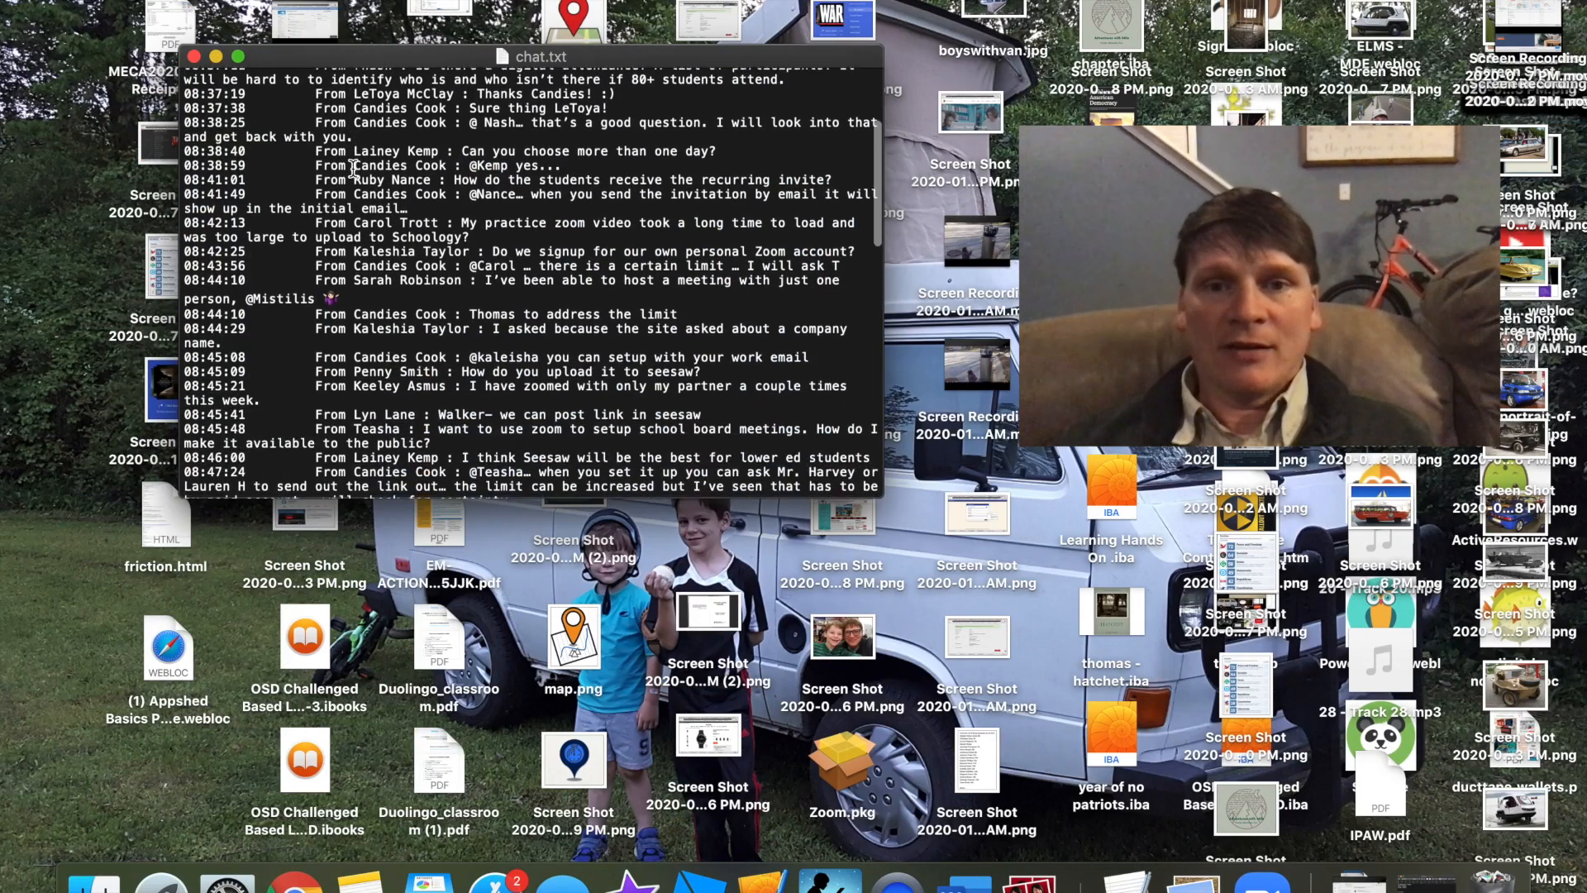
pyautogui.scroll(-3)
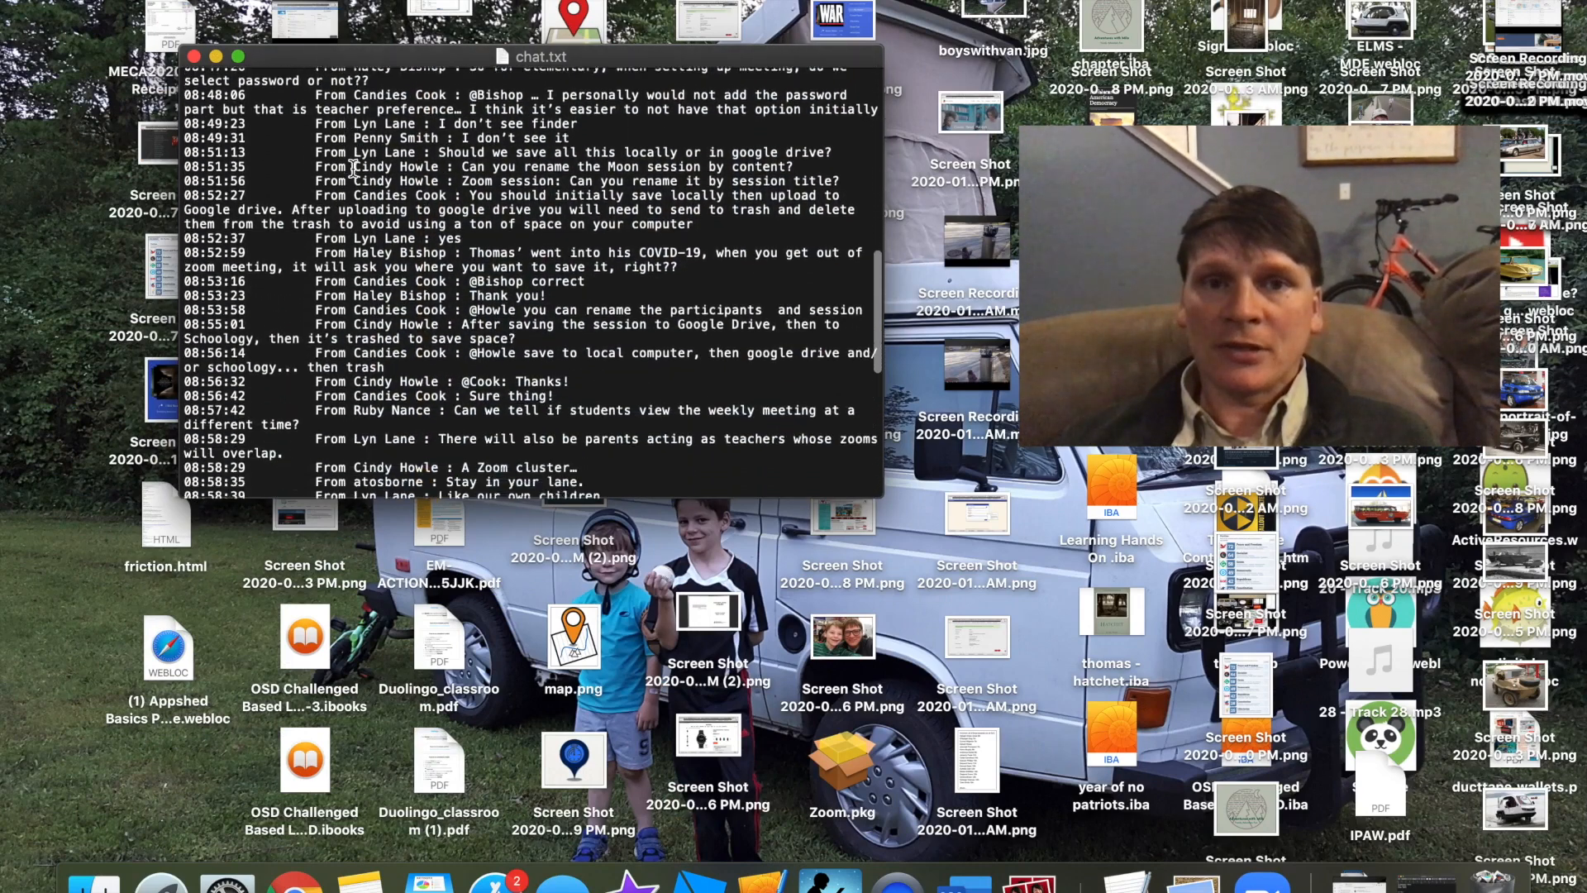
pyautogui.scroll(-3)
pyautogui.write('chat')
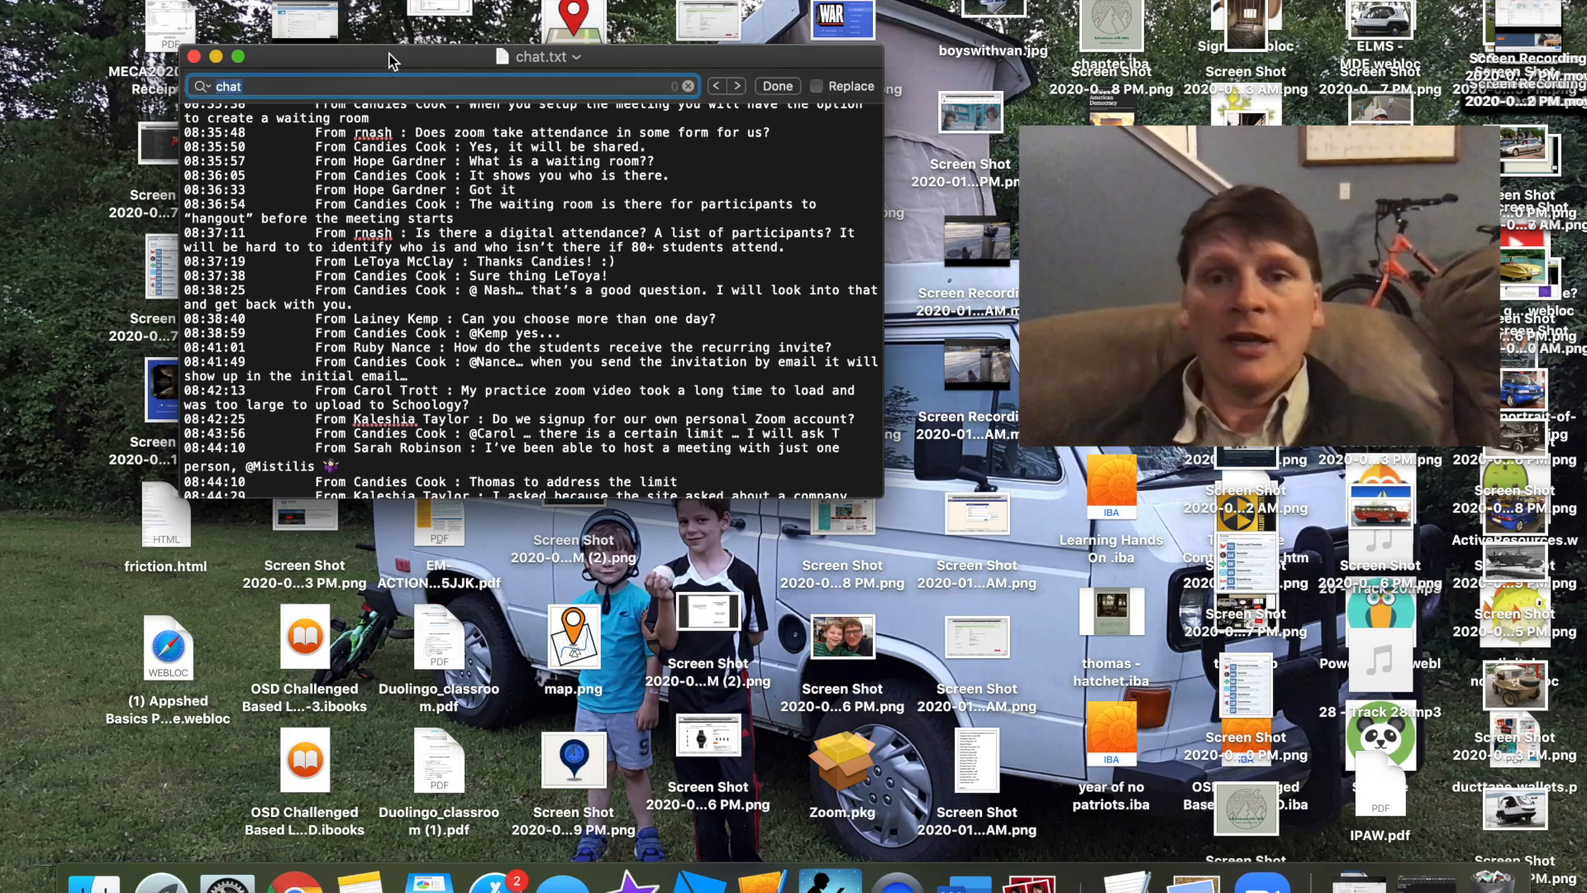
# Step: Search the chat log for "here" to find attendance replies, then close the find bar
pyautogui.write('here')
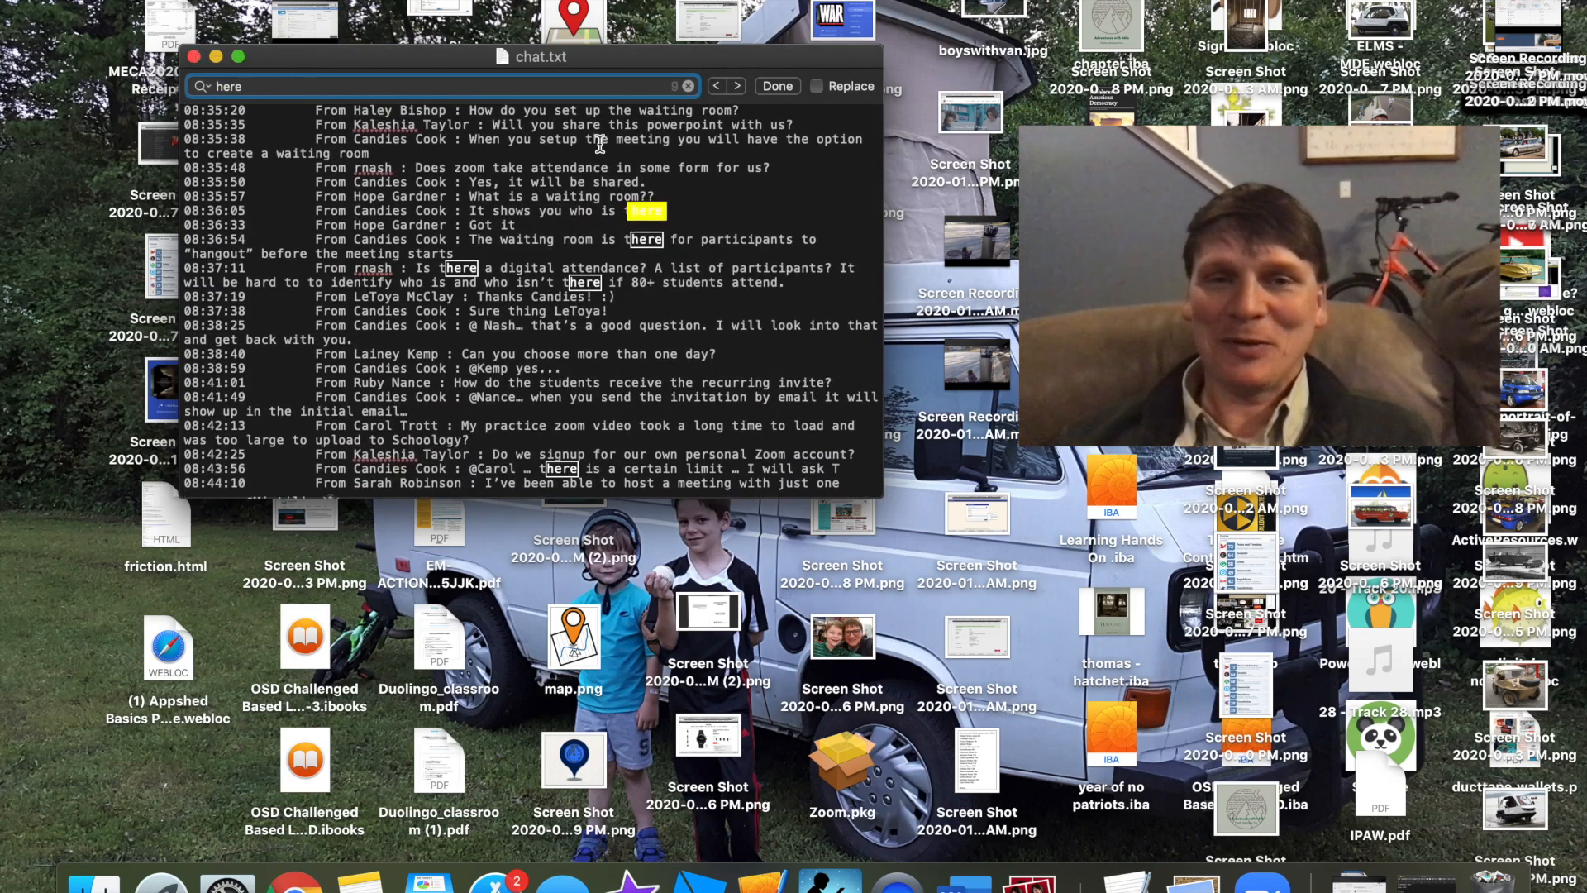
pyautogui.click(777, 86)
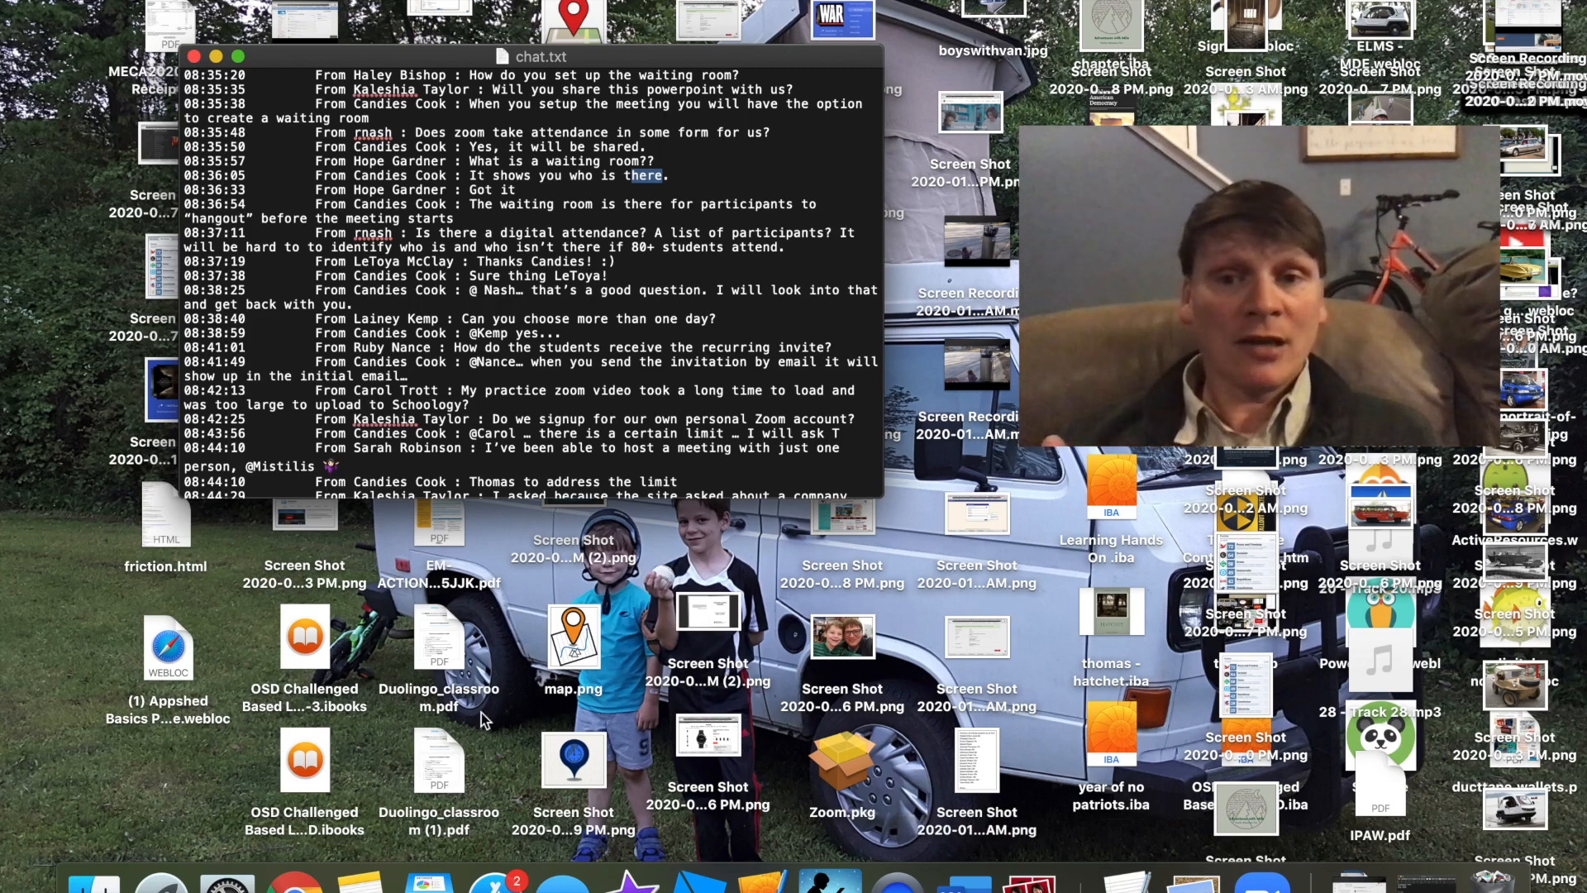
pyautogui.moveTo(288, 885)
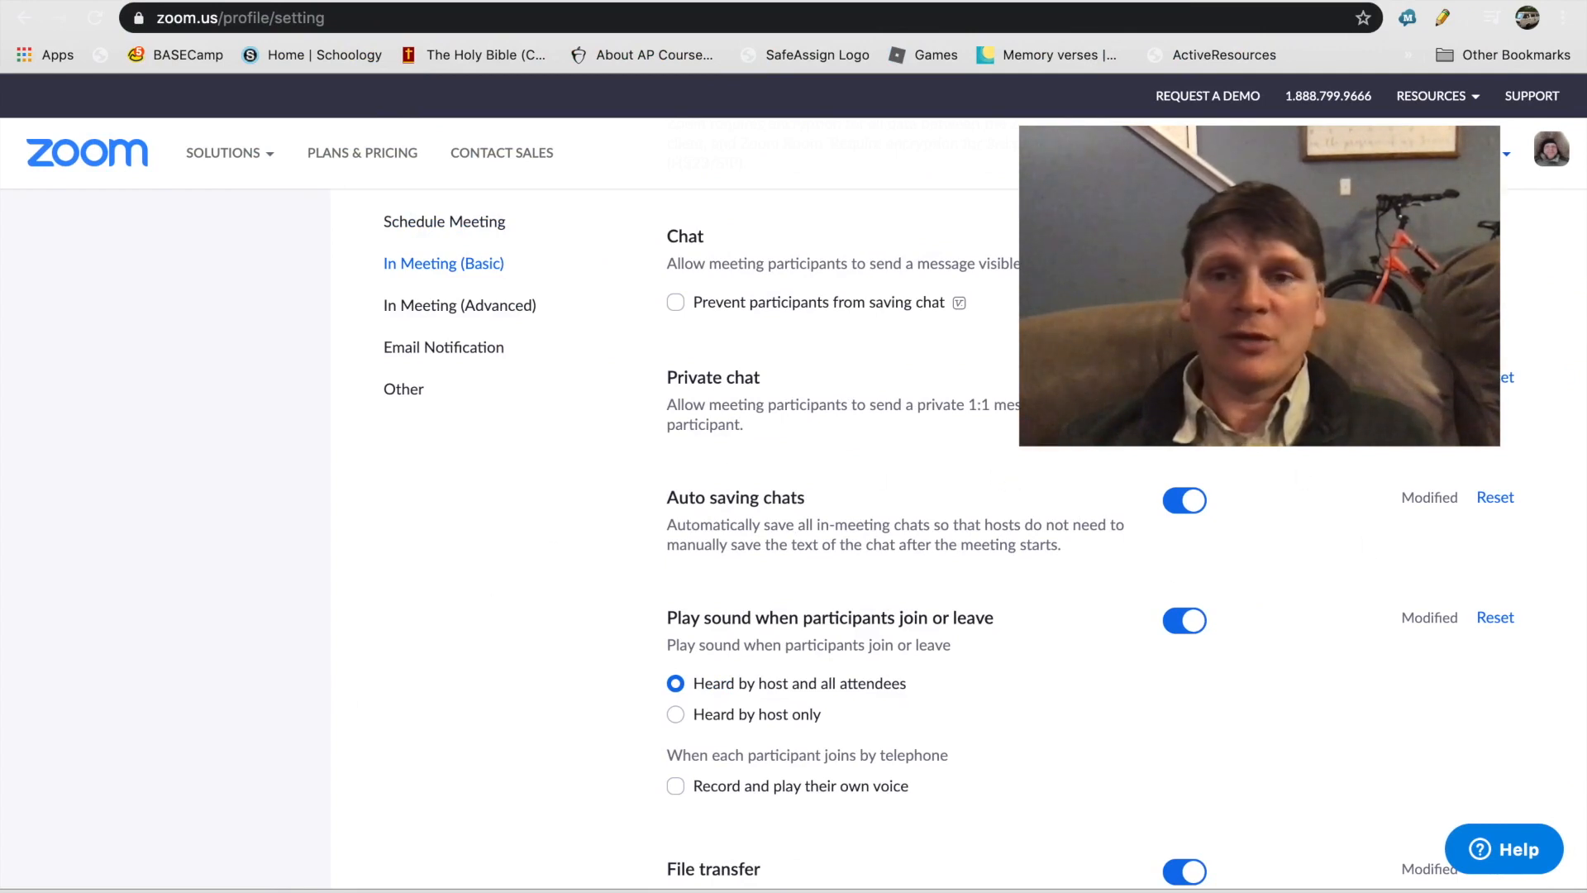
pyautogui.moveTo(800, 595)
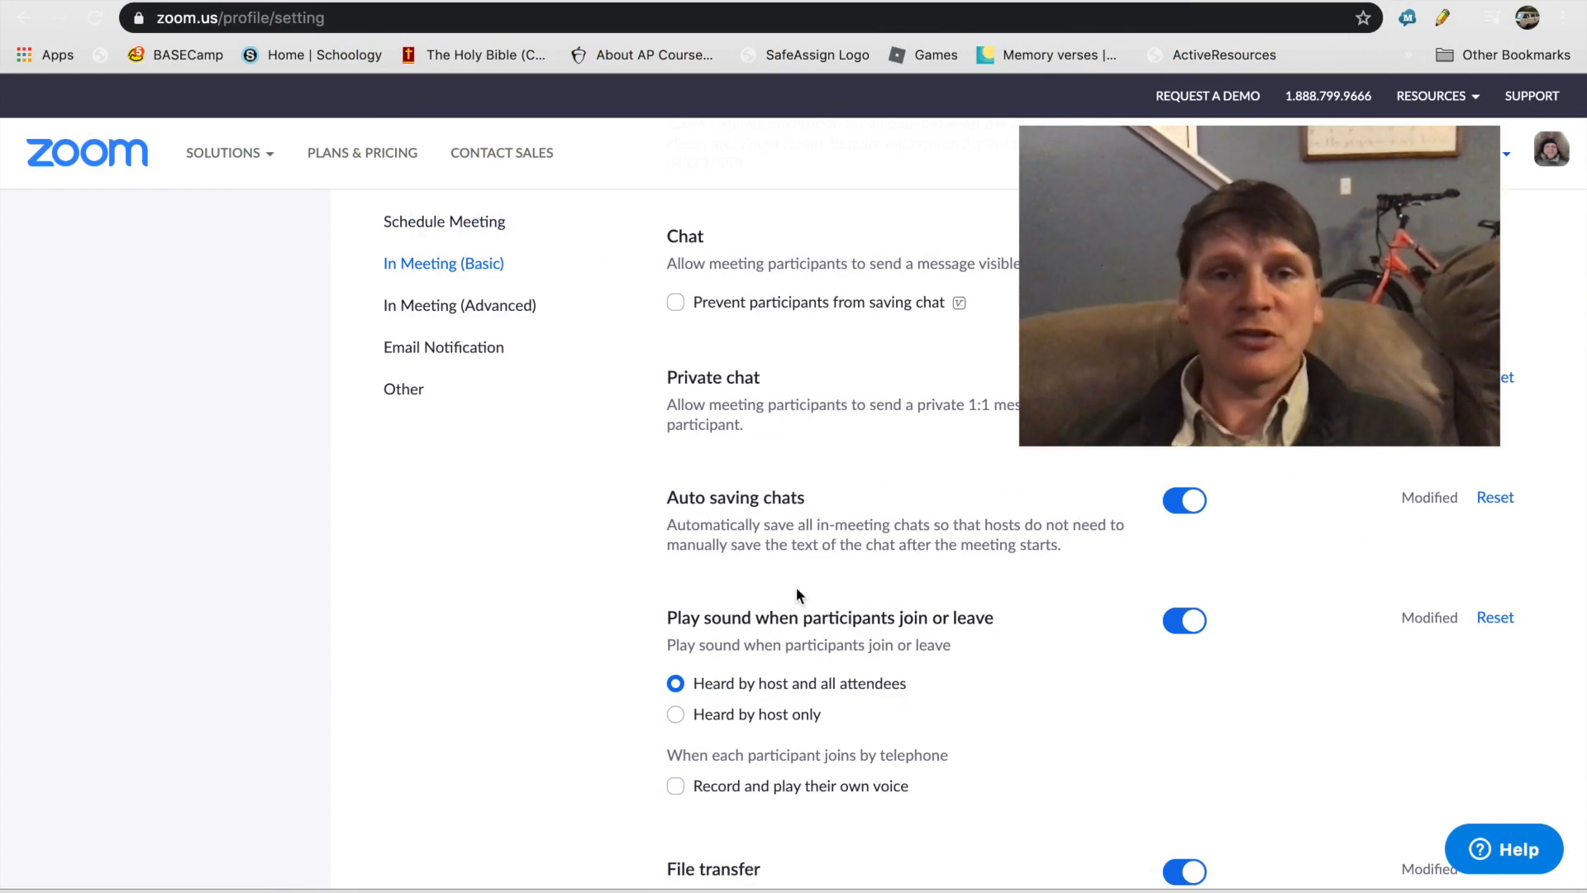